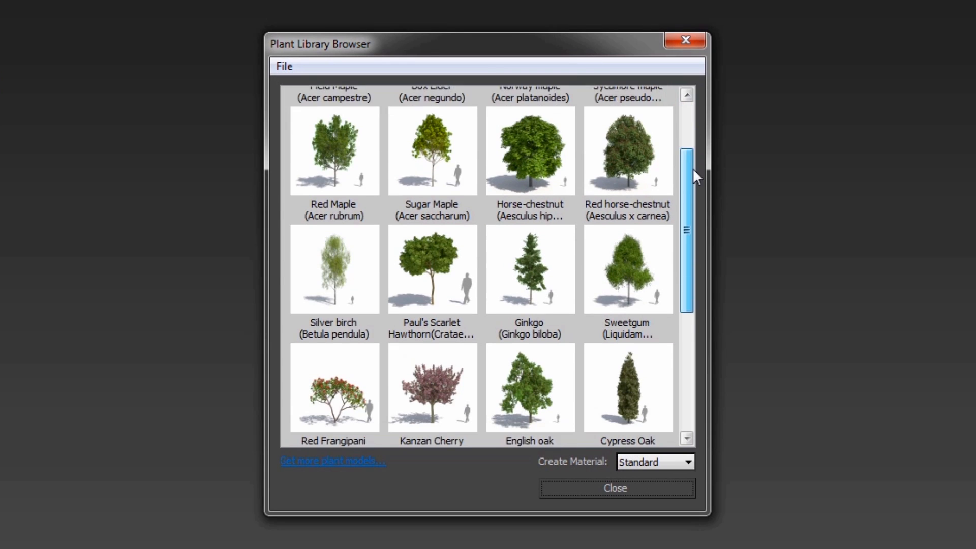
Insert the Red horse-chestnut from the Plant Library and show its full leaf geometry in the viewport.
{"action": "scroll", "scroll_direction": "down", "scroll_amount": 3}
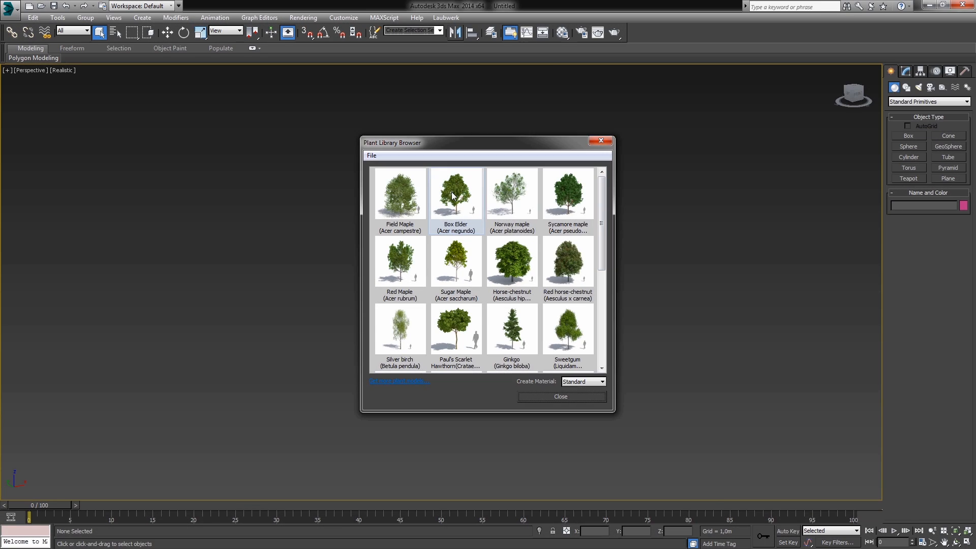
{"action": "double_click", "coordinate": [456, 194]}
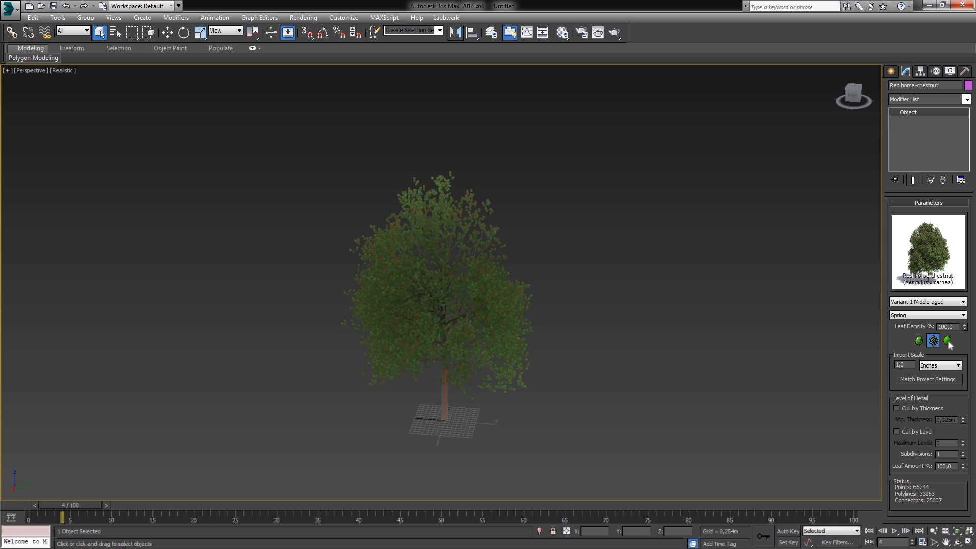
{"action": "left_click", "coordinate": [946, 340]}
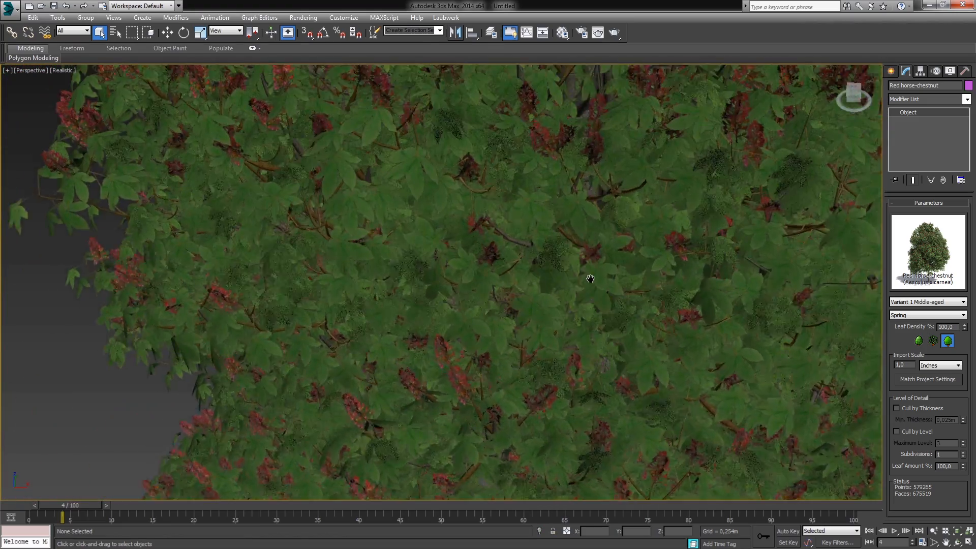
Change the tree to fully-grown Variant 3 with its leafless Winter season.
{"action": "left_click", "coordinate": [924, 302]}
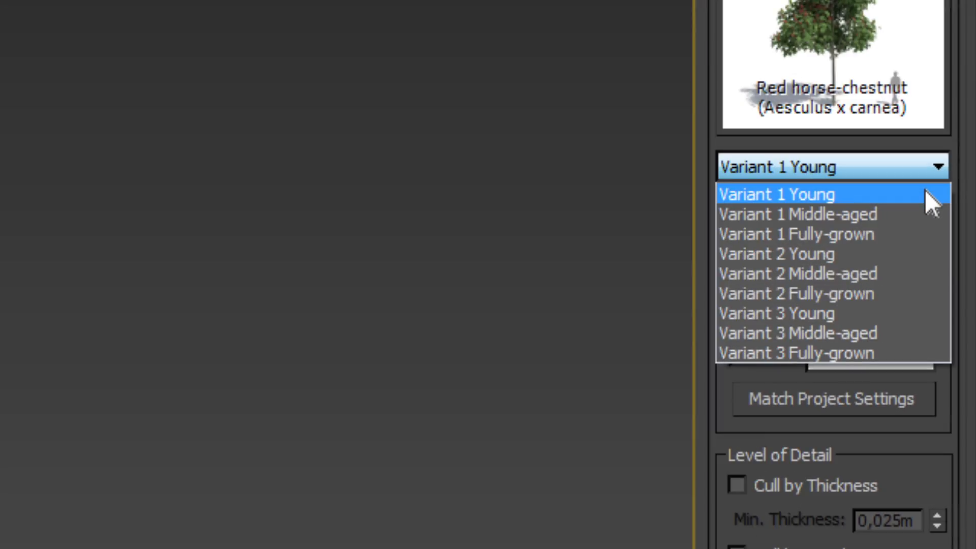
{"action": "left_click", "coordinate": [776, 253]}
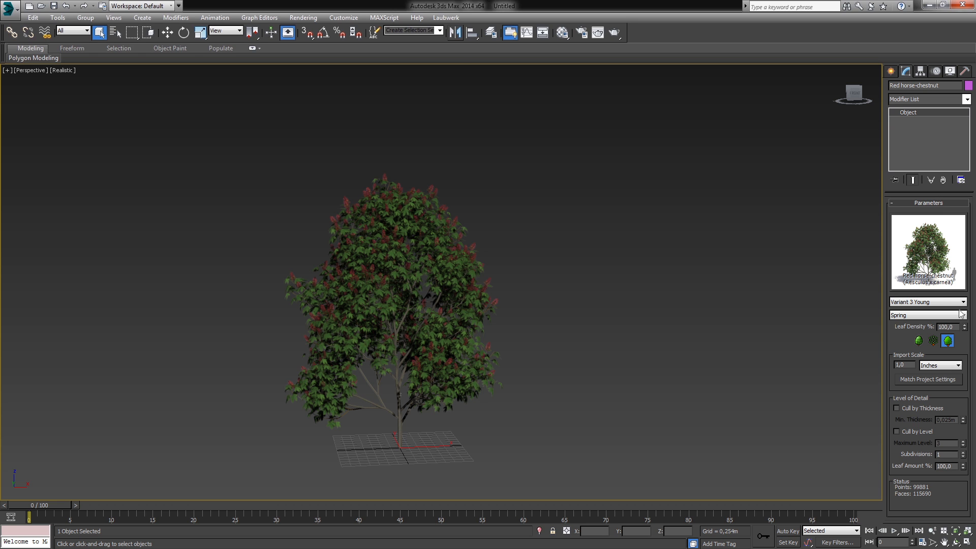
{"action": "left_click", "coordinate": [926, 302]}
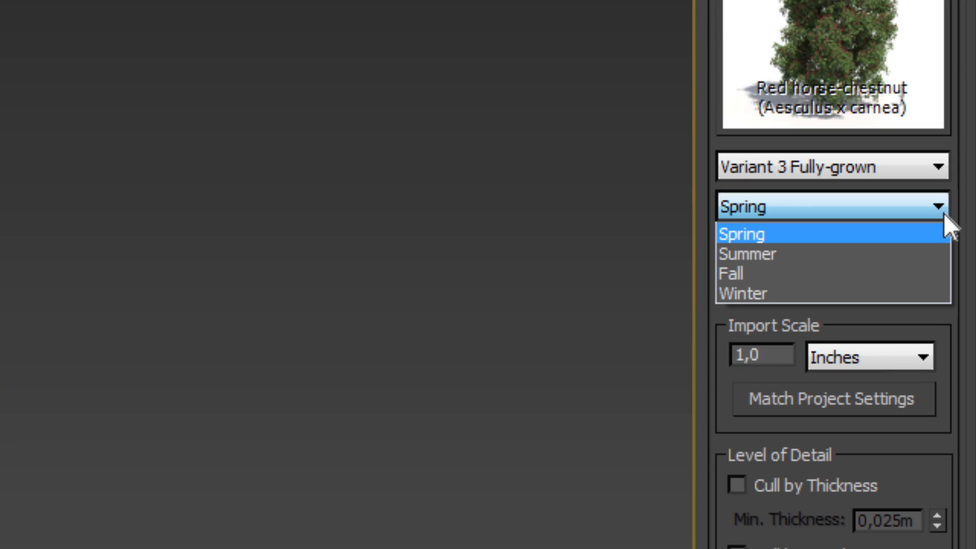
{"action": "left_click", "coordinate": [746, 253]}
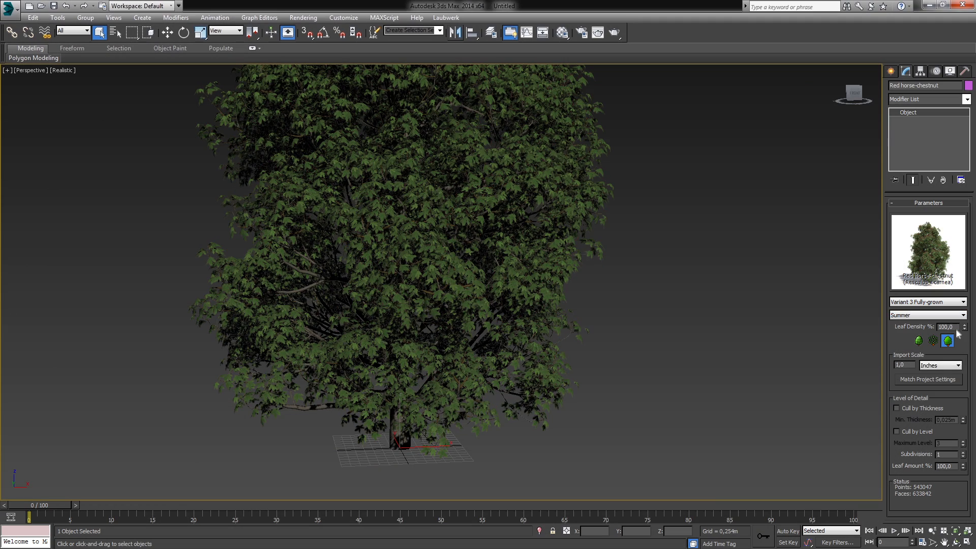
{"action": "left_click", "coordinate": [926, 315]}
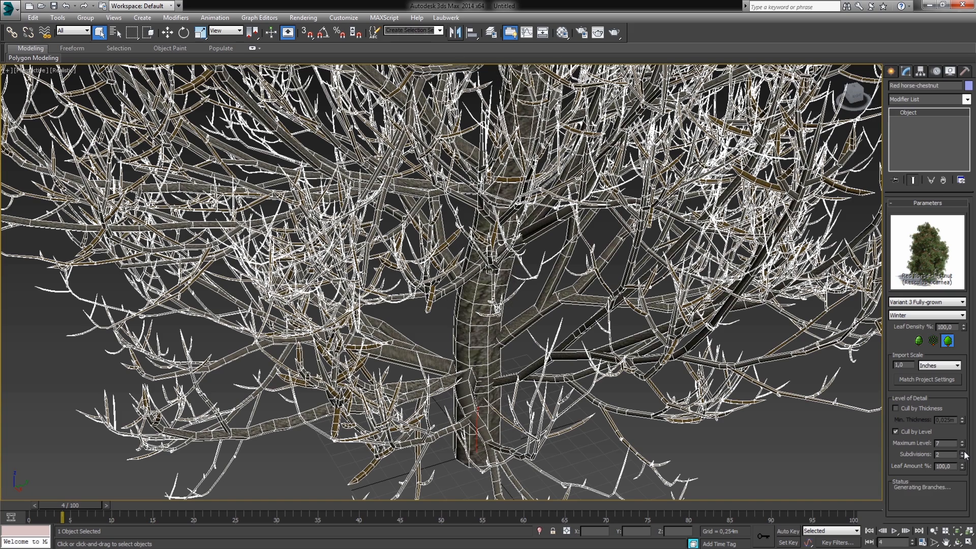
Raise branch subdivisions to 3 and enable Cull by Level detail culling.
{"action": "left_click", "coordinate": [962, 452]}
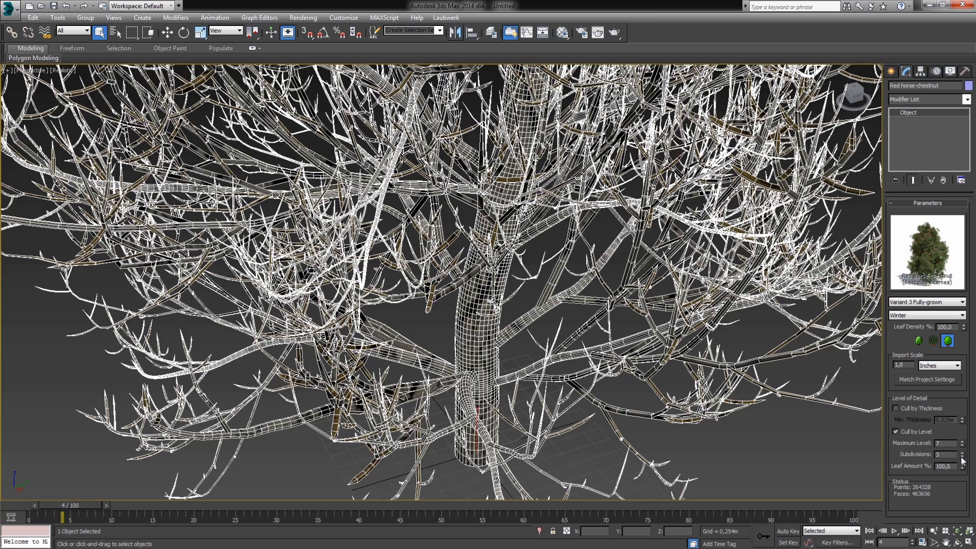
{"action": "left_click", "coordinate": [895, 531]}
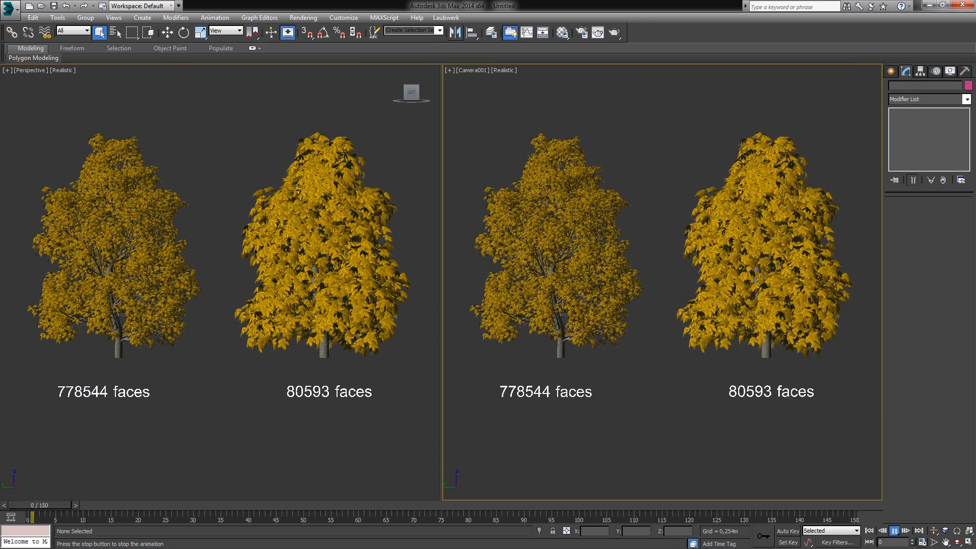